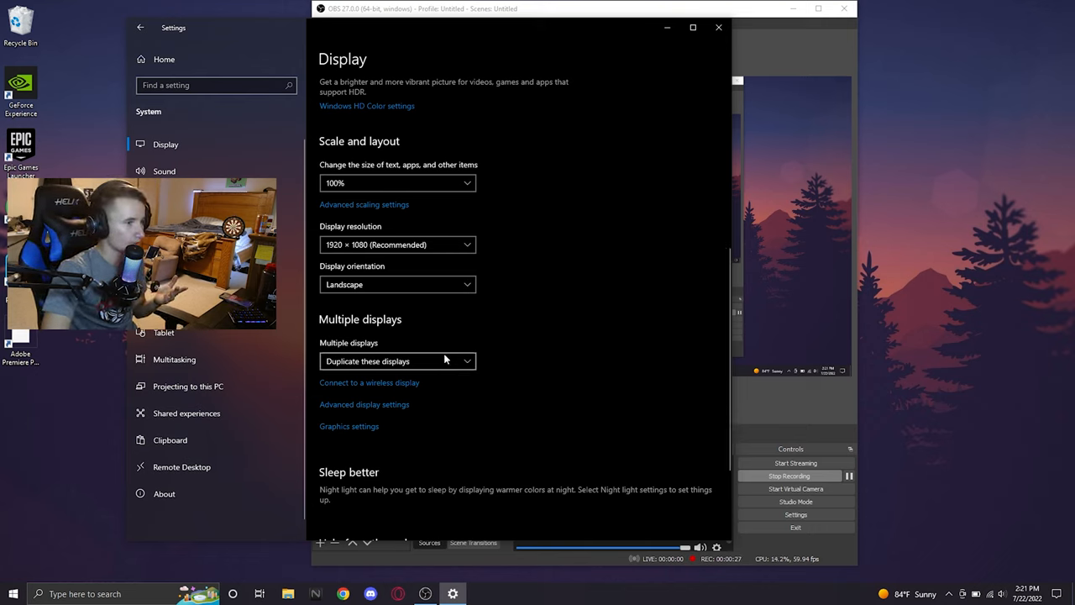
Step: Switch Multiple displays to 'Extend these displays' and keep the changes
{"action": "left_click", "coordinate": [398, 360]}
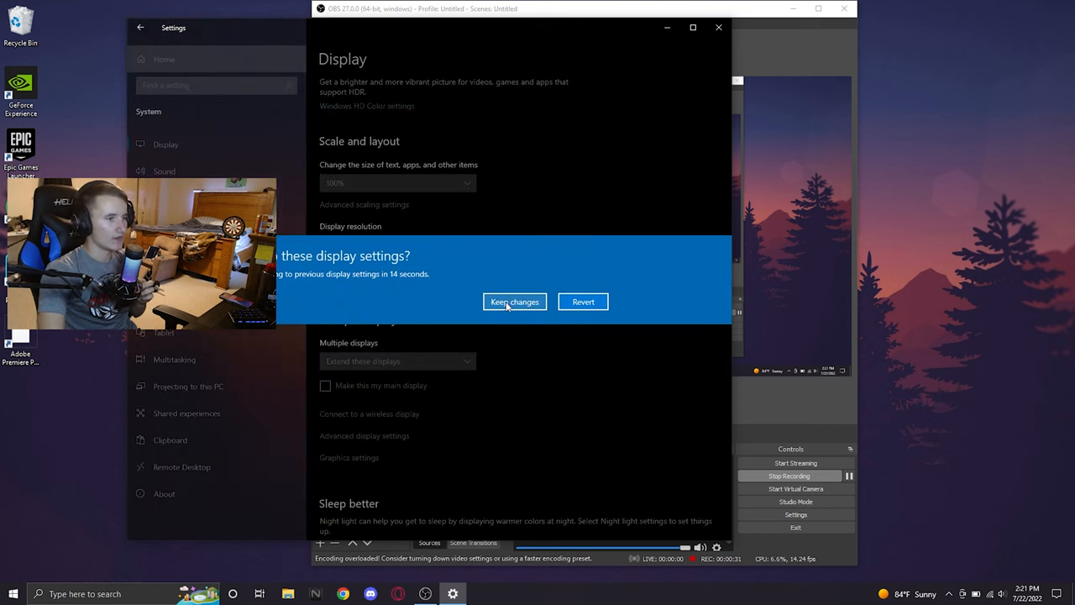
{"action": "left_click", "coordinate": [514, 301]}
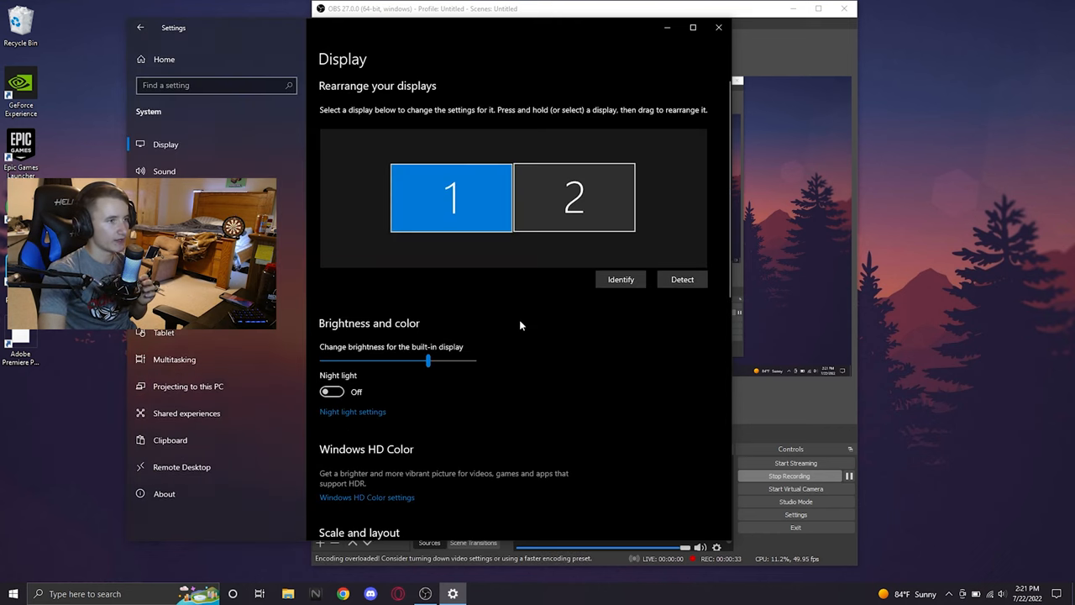
{"action": "left_click", "coordinate": [620, 279]}
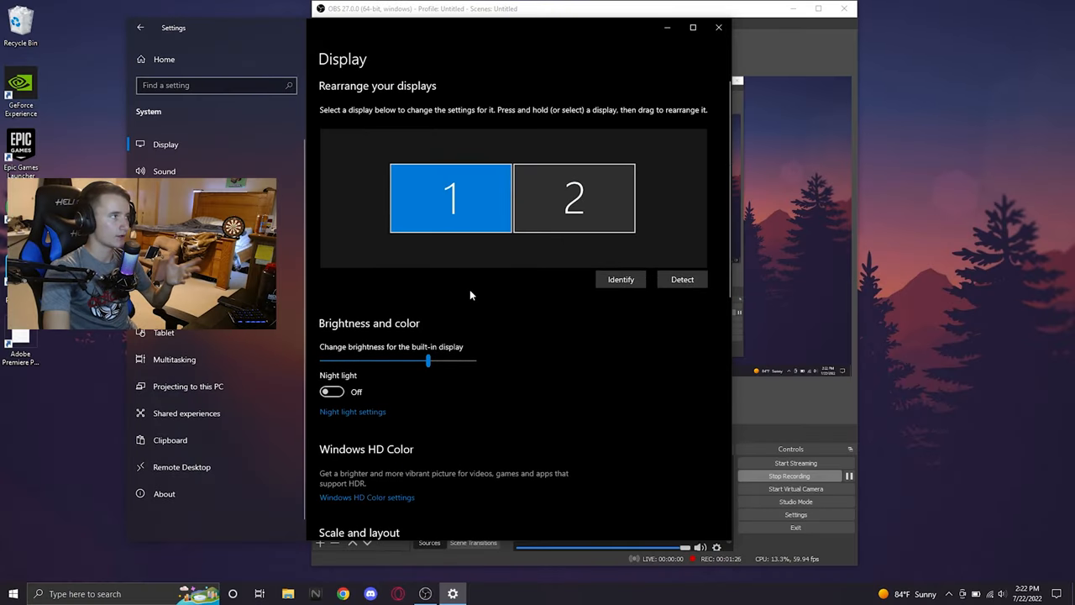
{"action": "scroll", "scroll_direction": "down", "scroll_amount": 3}
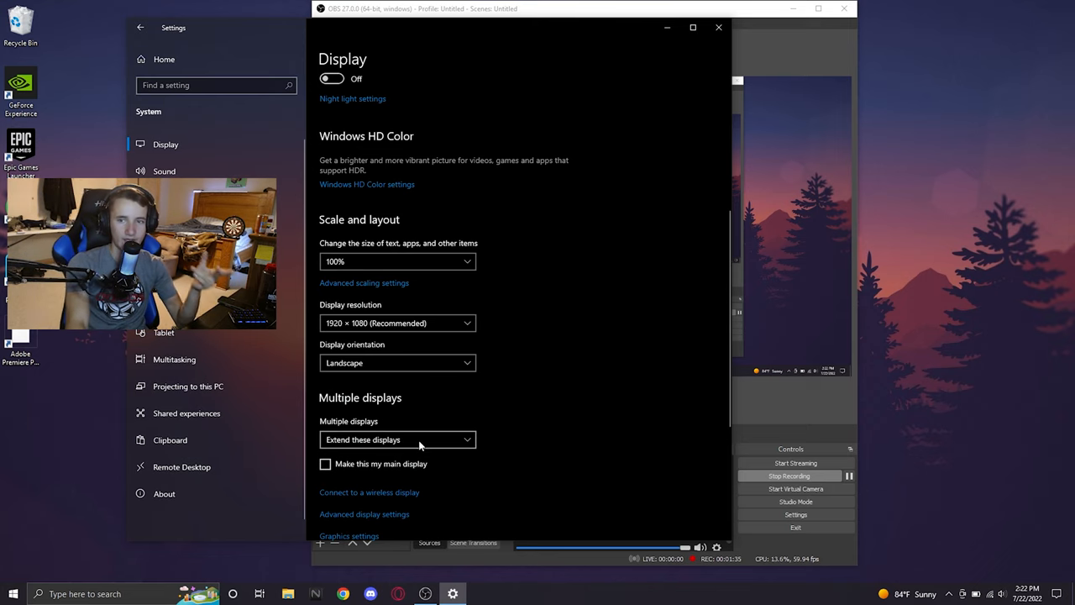
{"action": "mouse_move", "coordinate": [586, 460]}
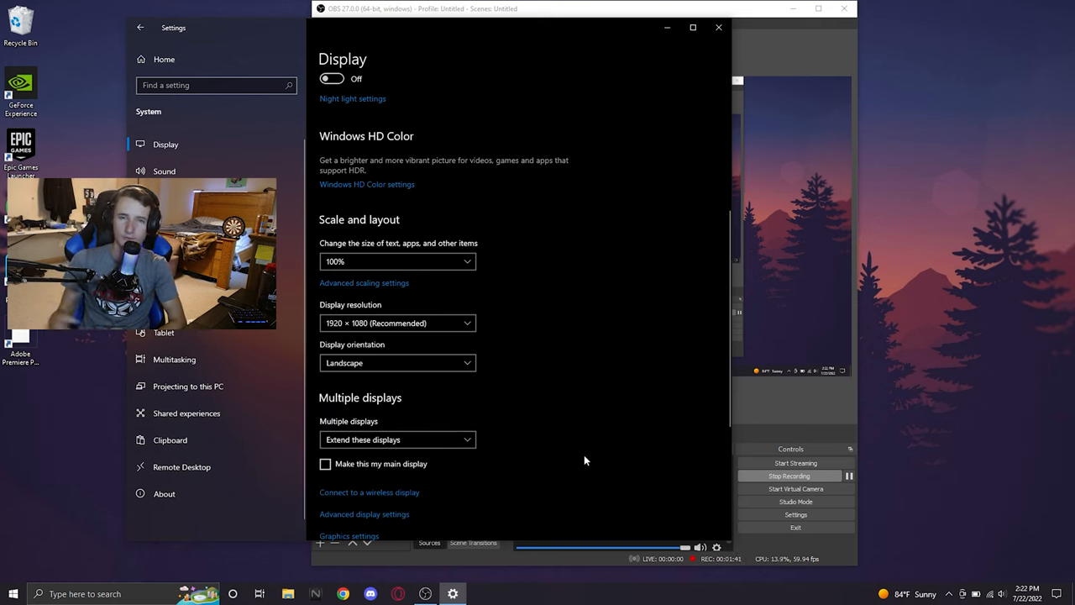
{"action": "mouse_move", "coordinate": [578, 465]}
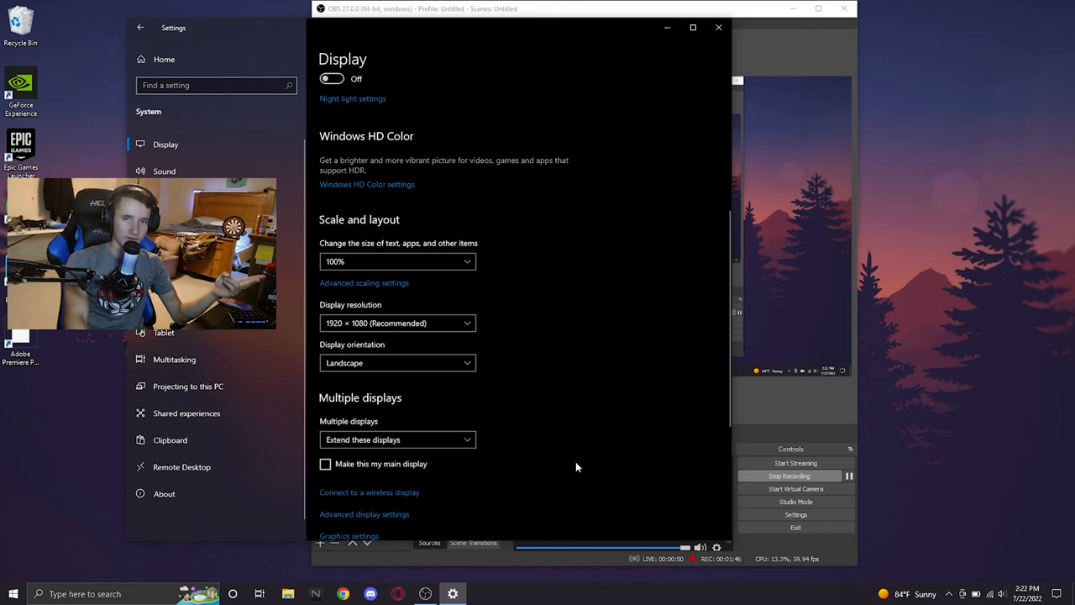
{"action": "mouse_move", "coordinate": [530, 431]}
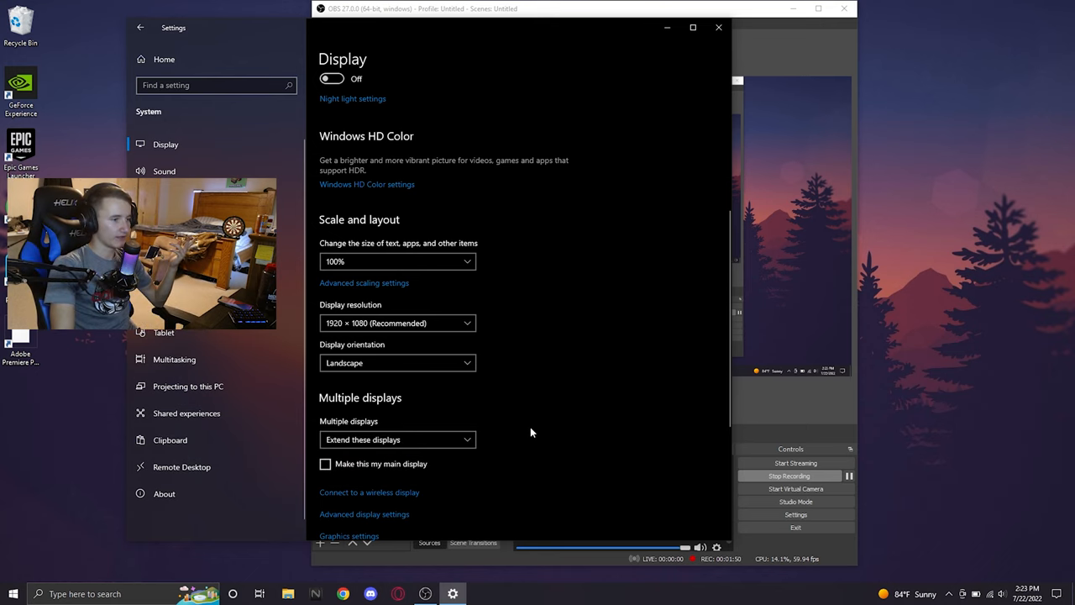
{"action": "mouse_move", "coordinate": [482, 496]}
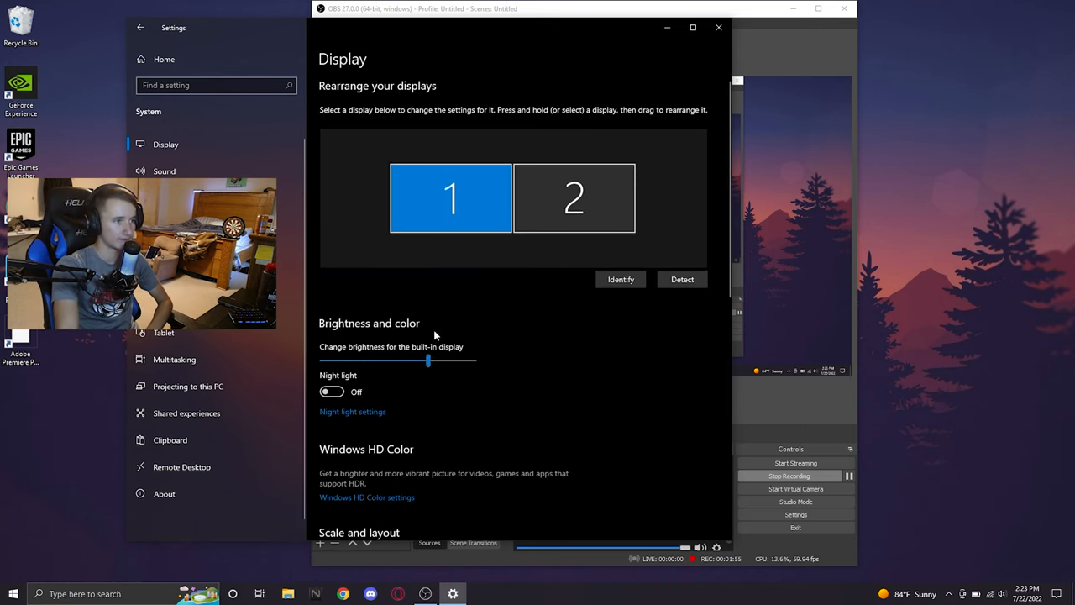
Step: Keep the display resolution at 1920 × 1080 (Recommended) and scroll to Multiple displays
{"action": "scroll", "scroll_direction": "down", "scroll_amount": 3}
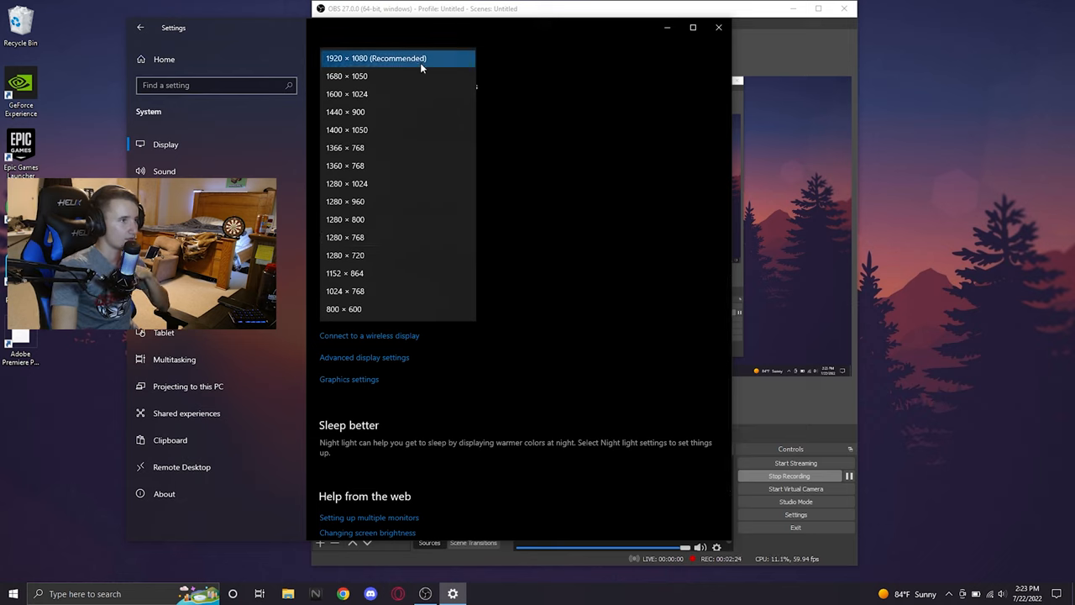
{"action": "left_click", "coordinate": [392, 58]}
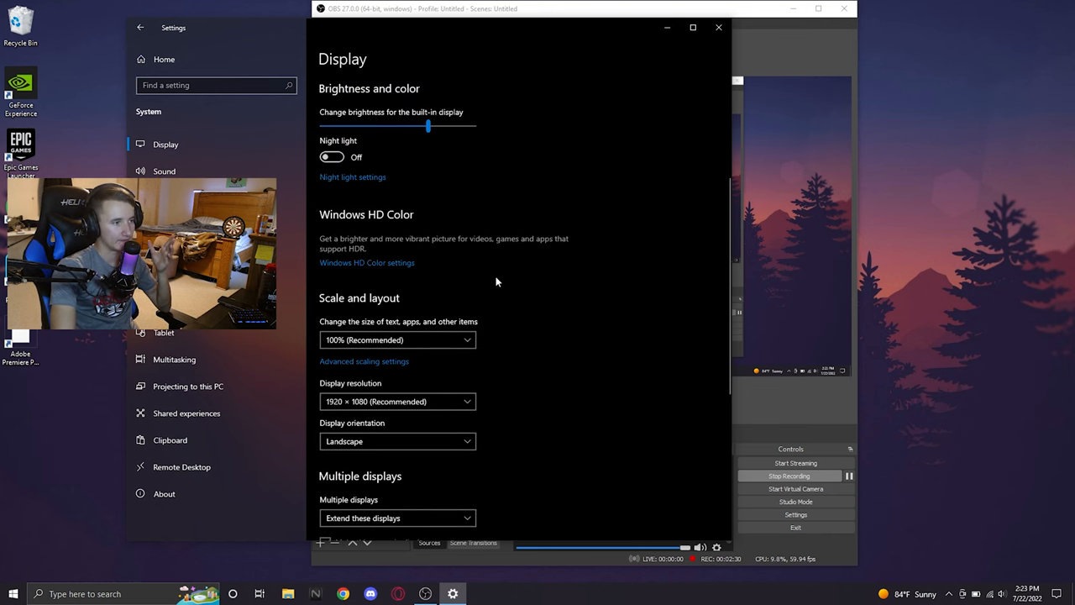
{"action": "mouse_move", "coordinate": [567, 346]}
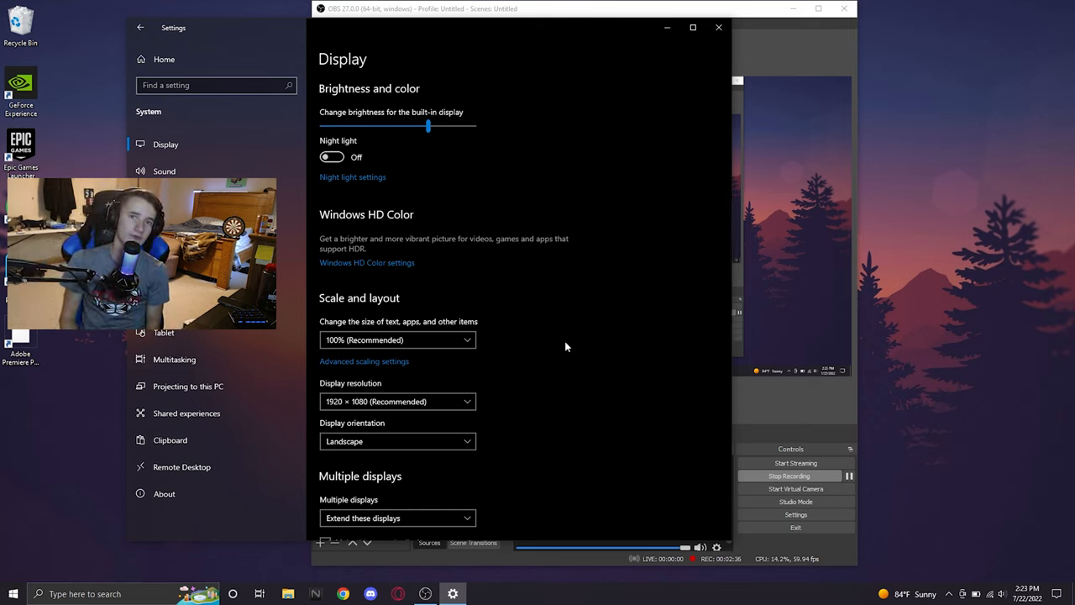
{"action": "scroll", "scroll_direction": "down", "scroll_amount": 3}
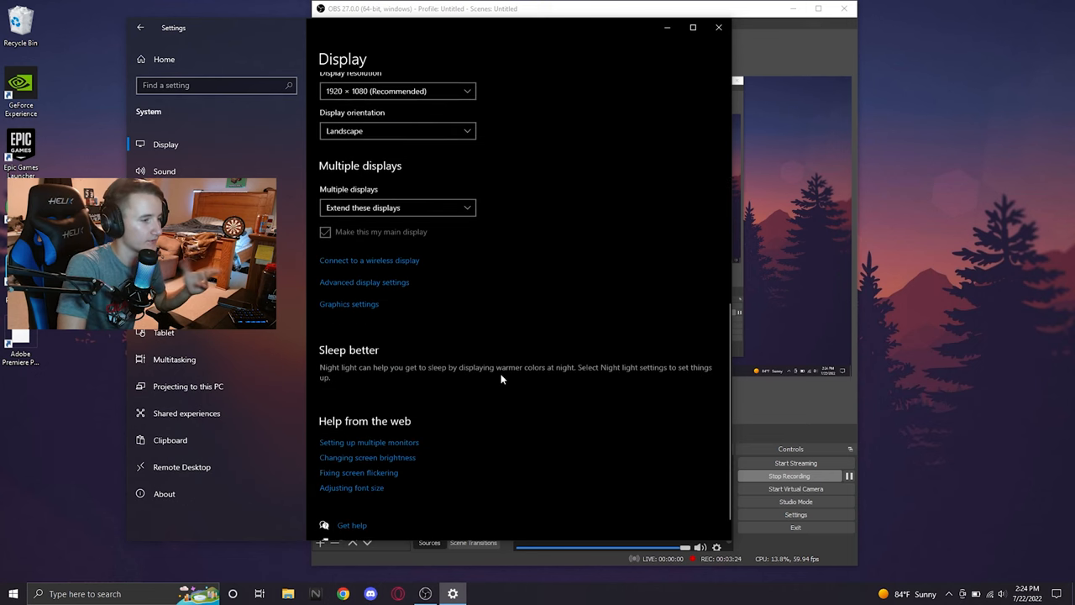
{"action": "scroll", "scroll_direction": "down", "scroll_amount": 3}
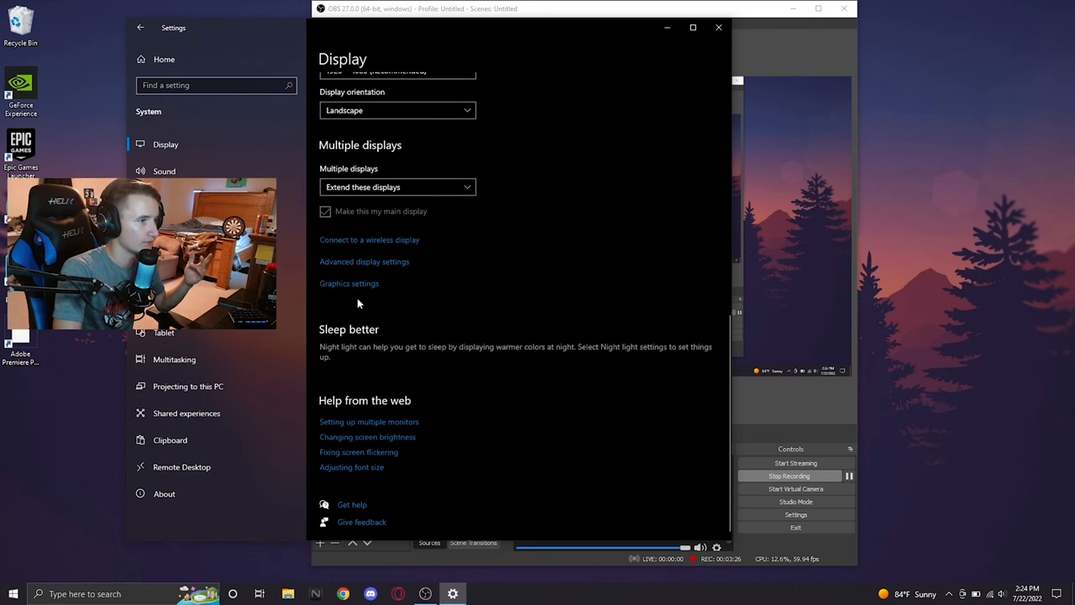
Step: In Advanced display settings, set the Sceptre M24 refresh rate to 164.996 Hz
{"action": "left_click", "coordinate": [363, 262]}
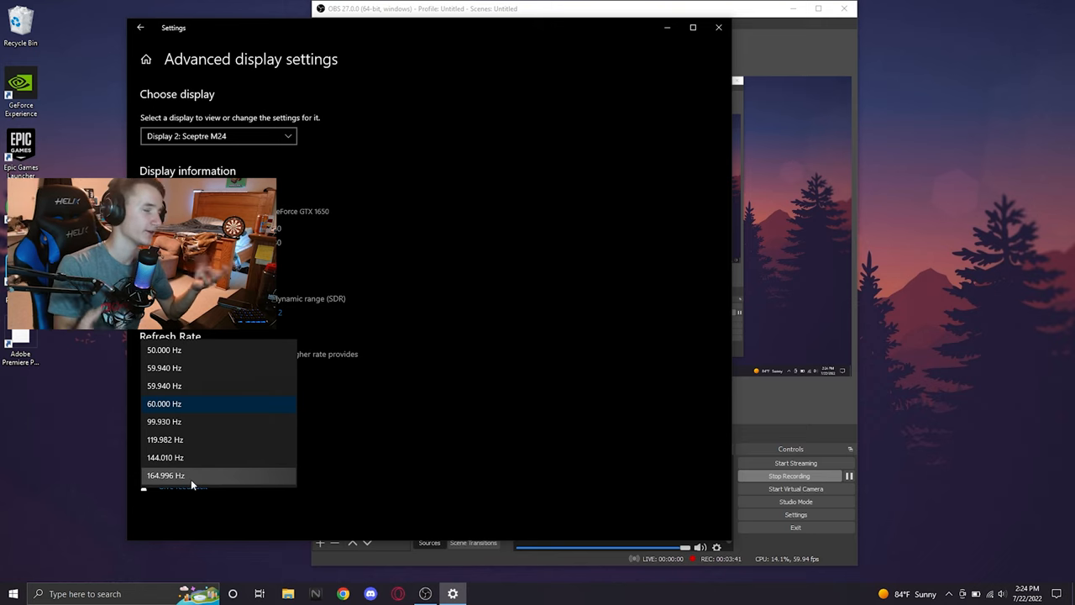
{"action": "left_click", "coordinate": [166, 474]}
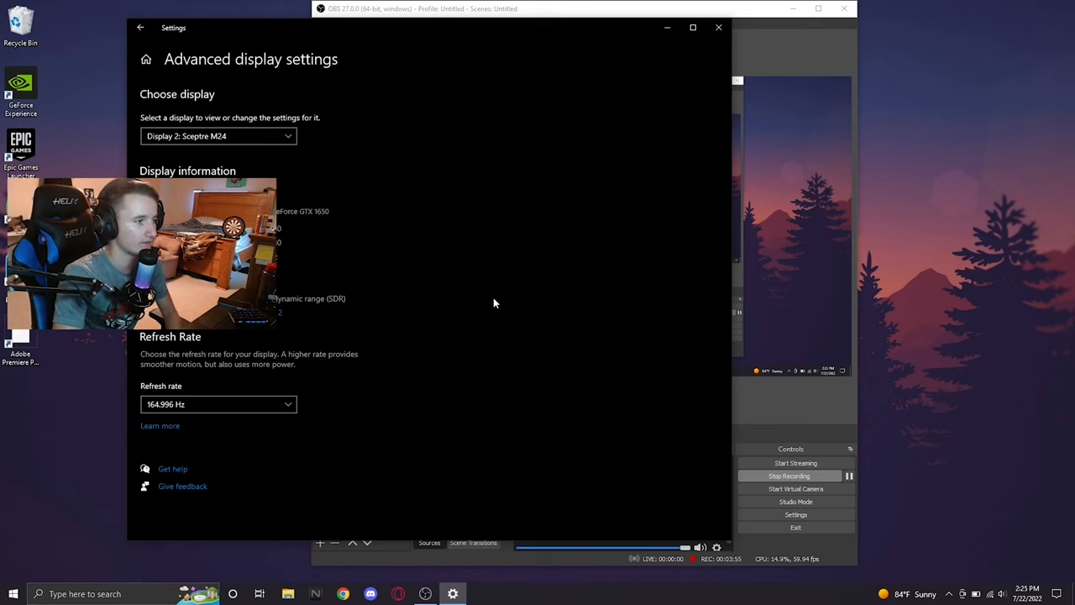
{"action": "mouse_move", "coordinate": [502, 315]}
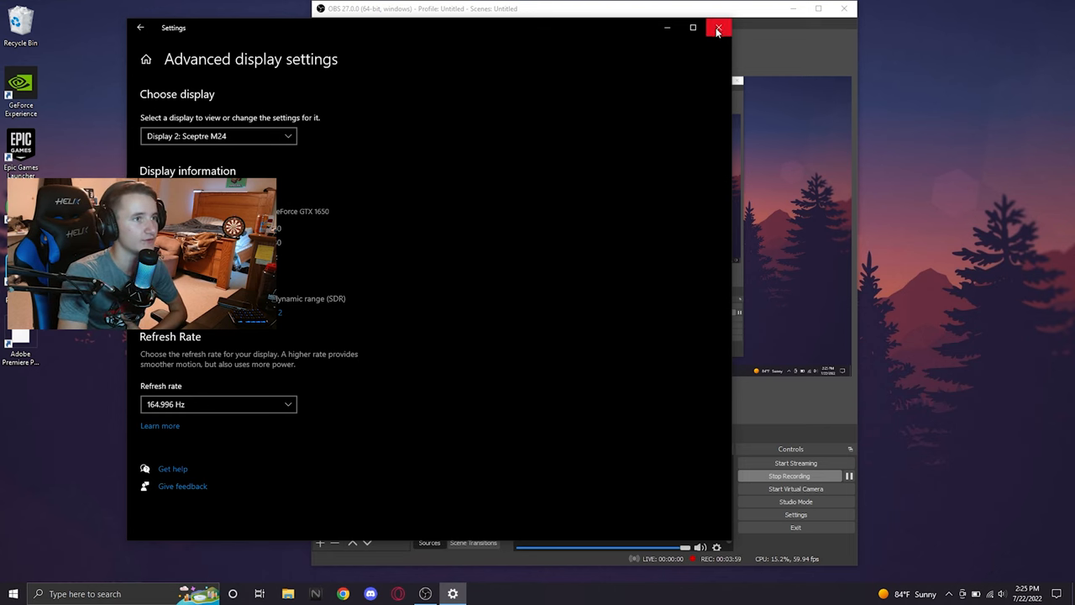
Step: Close Windows Settings and select 'Scene' in OBS to view Display Capture 2
{"action": "left_click", "coordinate": [716, 28]}
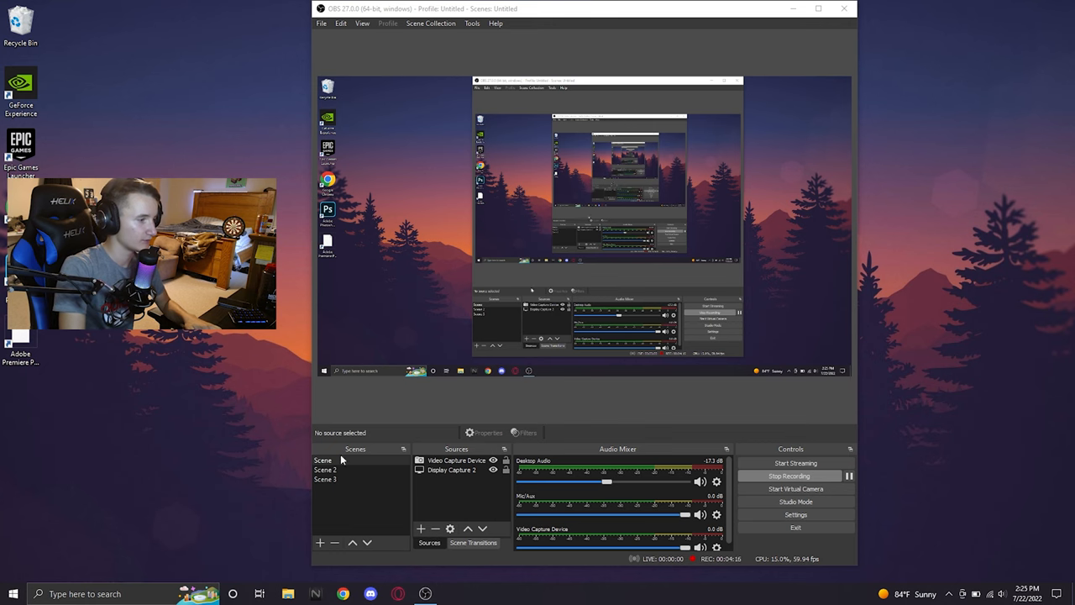
{"action": "left_click", "coordinate": [344, 593]}
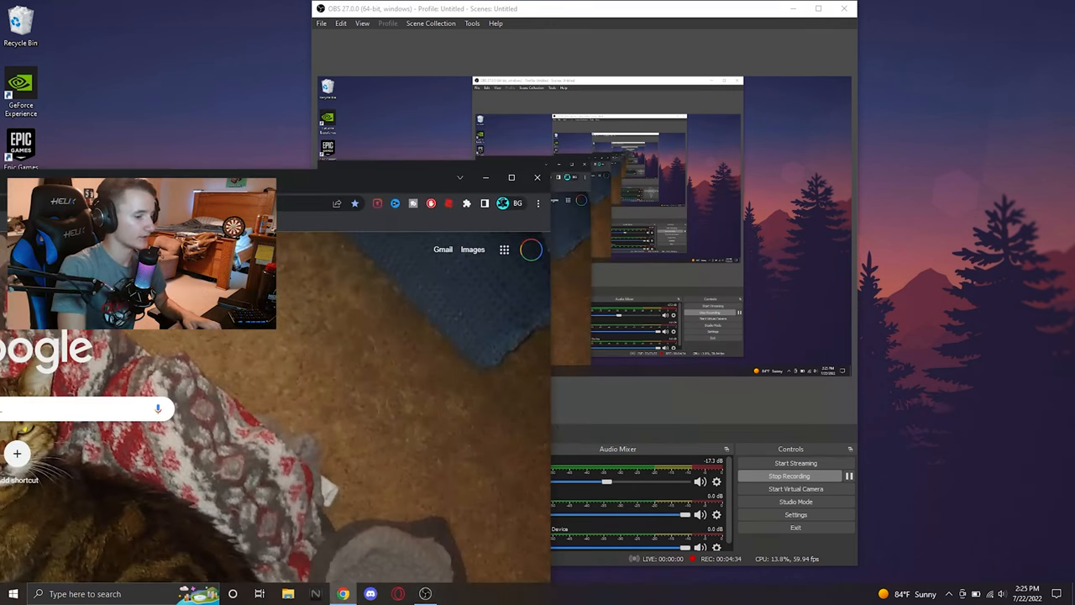
{"action": "left_click", "coordinate": [536, 177]}
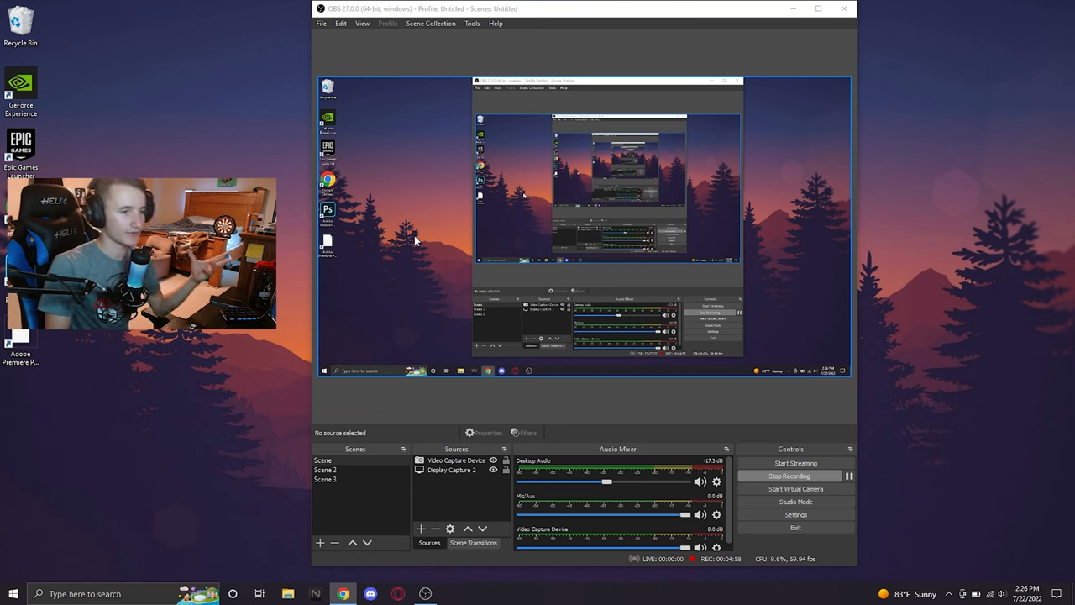
{"action": "mouse_move", "coordinate": [411, 252]}
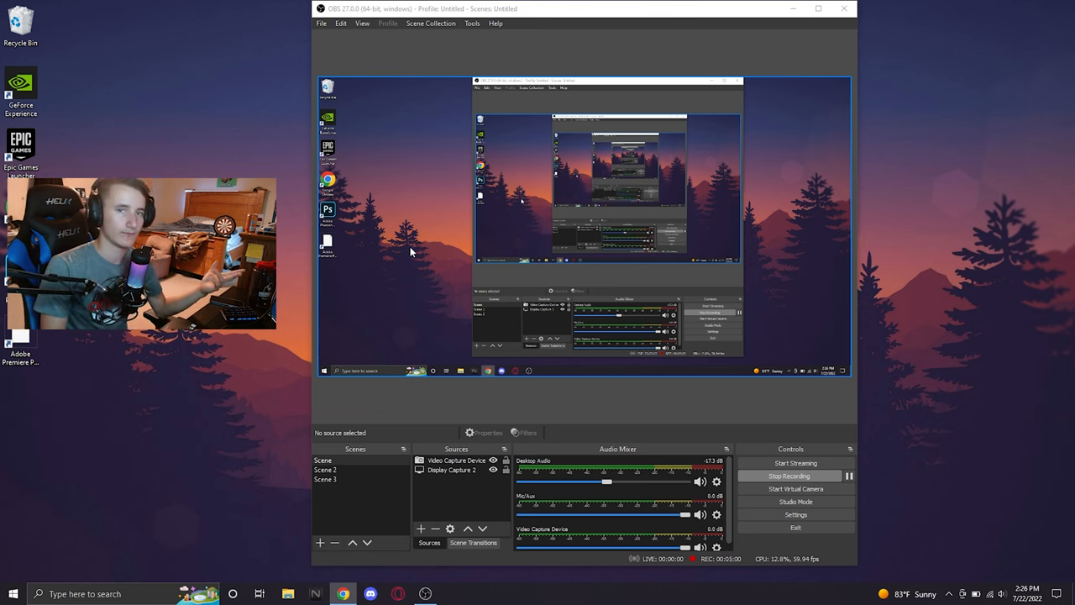